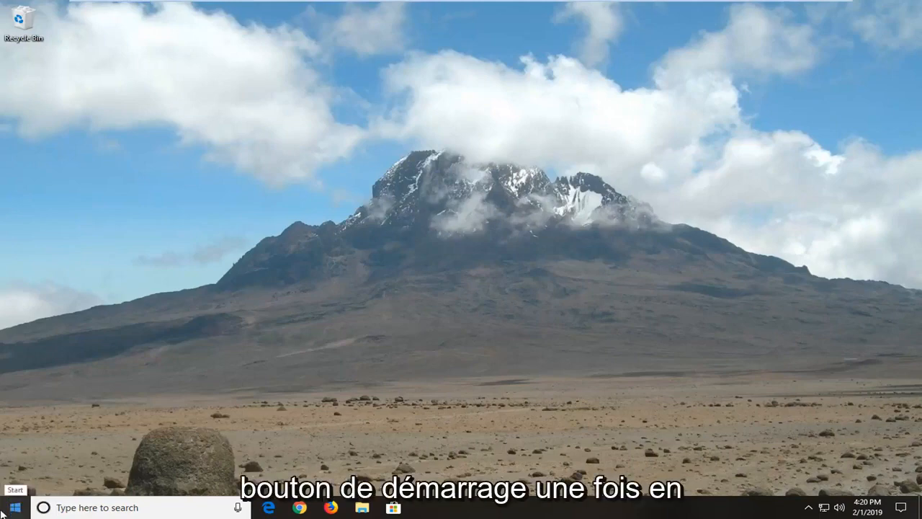
Search the Start menu for gpedit.msc and launch the Local Group Policy Editor.
click(13, 507)
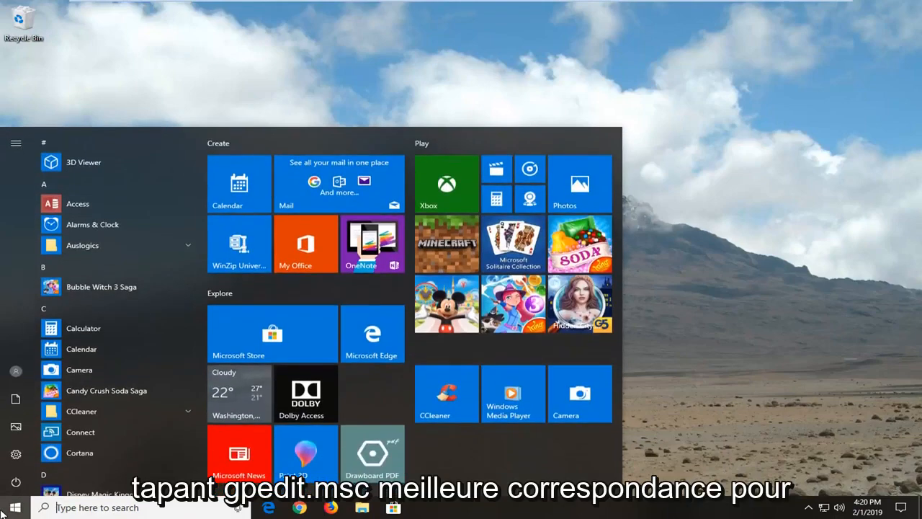
text(gpedit)
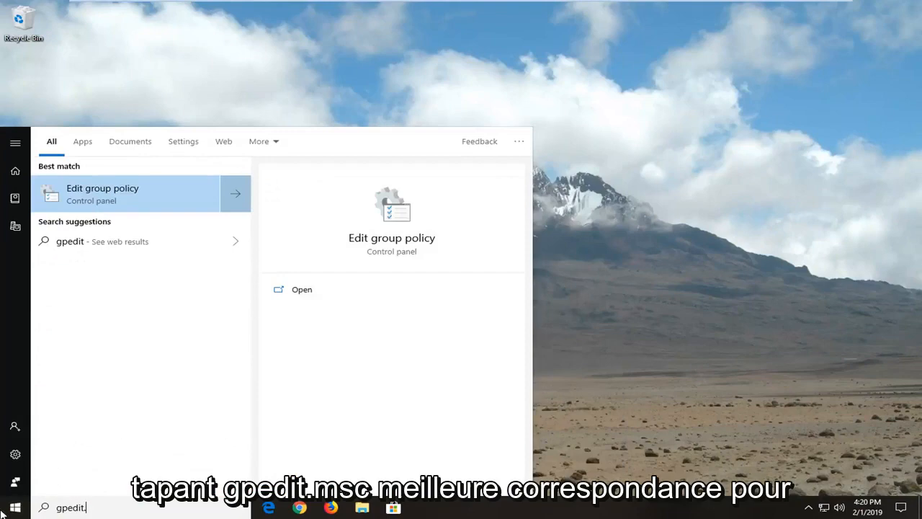
text(msc)
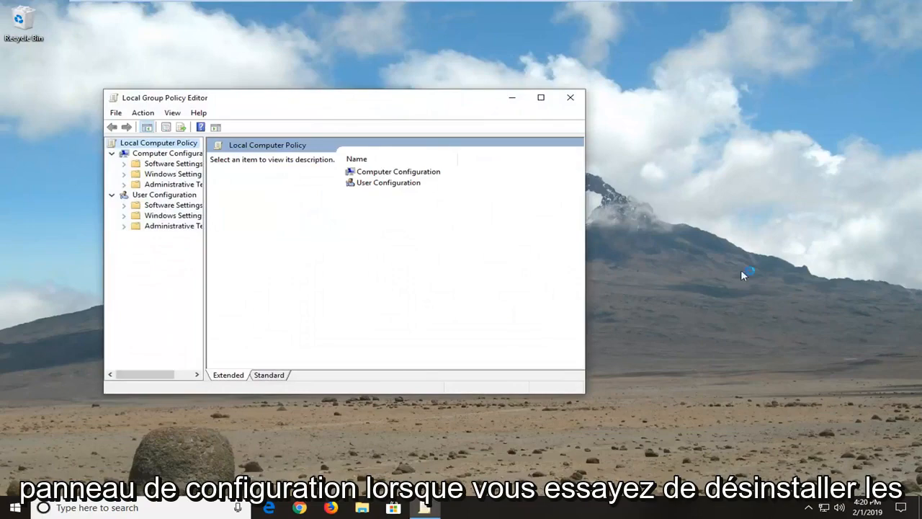
Collapse User Configuration and list its Software, Windows and Administrative Templates folders.
drag(585, 386, 796, 431)
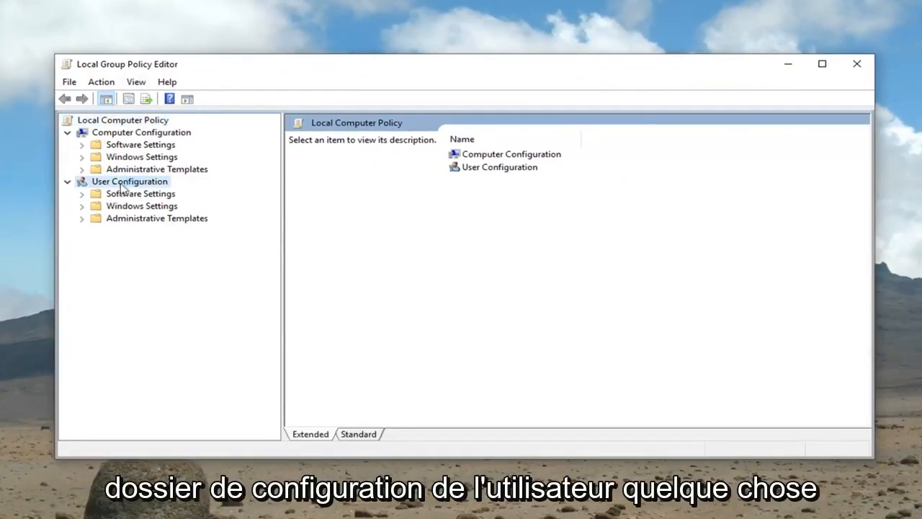
click(129, 181)
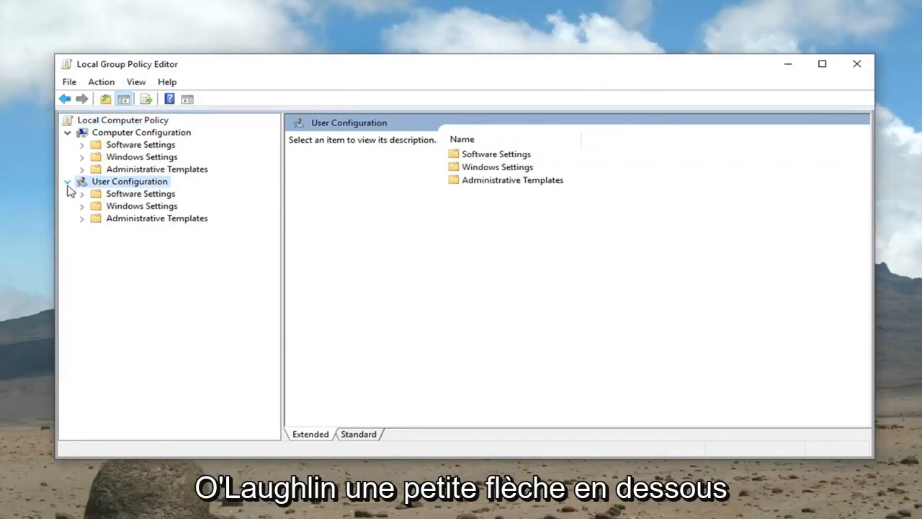
click(68, 180)
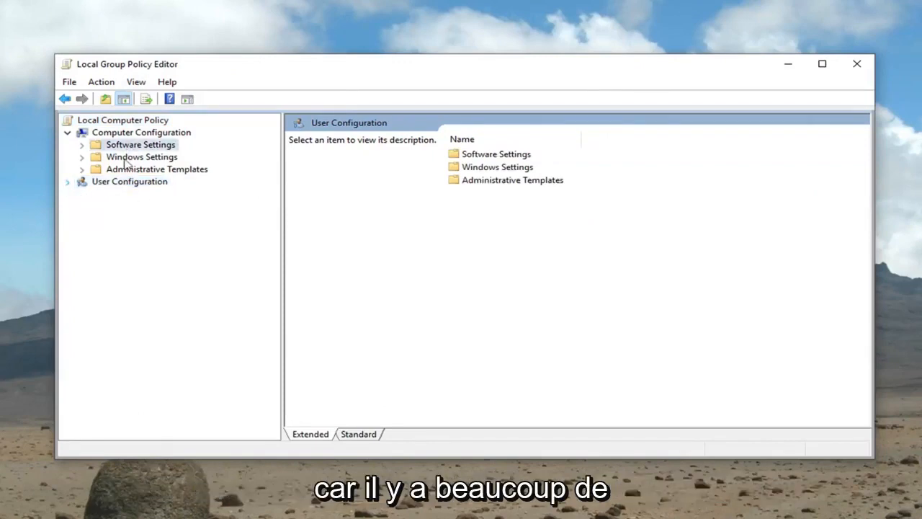
click(140, 144)
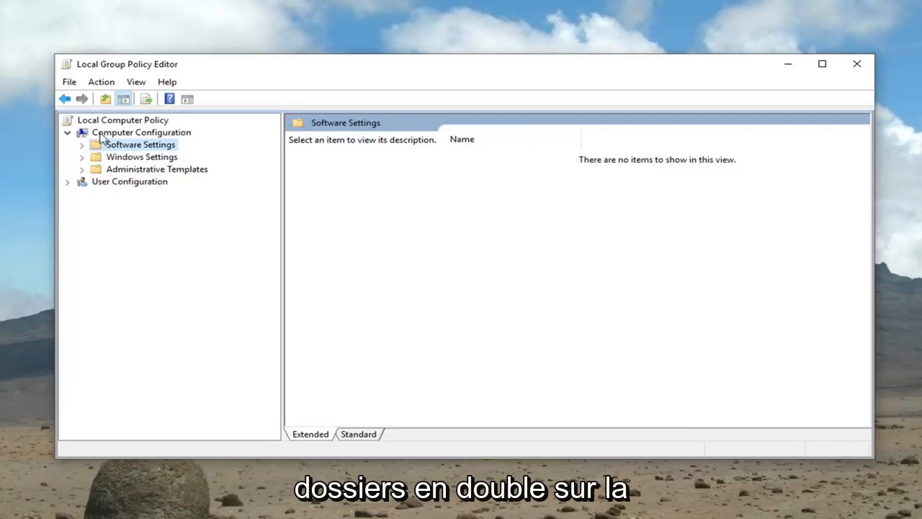
click(129, 181)
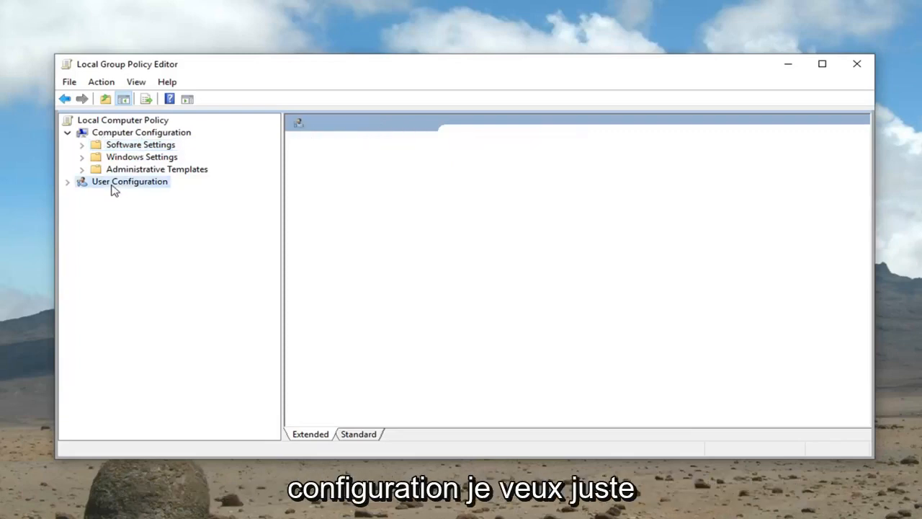
click(129, 181)
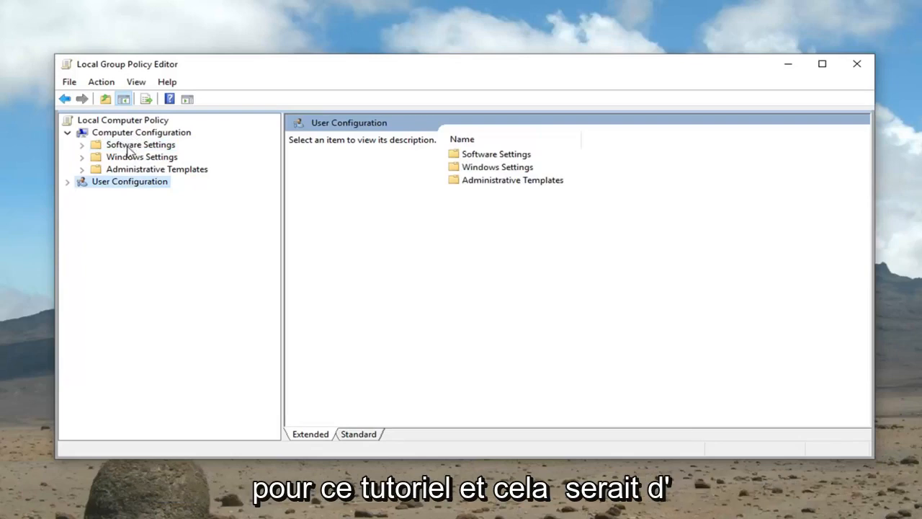
mouse_move(107, 137)
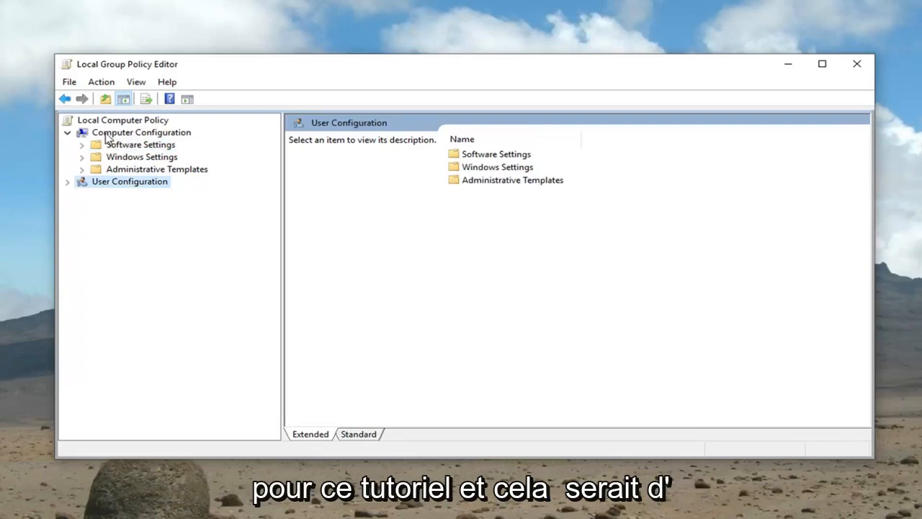
Expand Computer Configuration > Administrative Templates > Windows Components and scroll toward Data Collection.
click(141, 132)
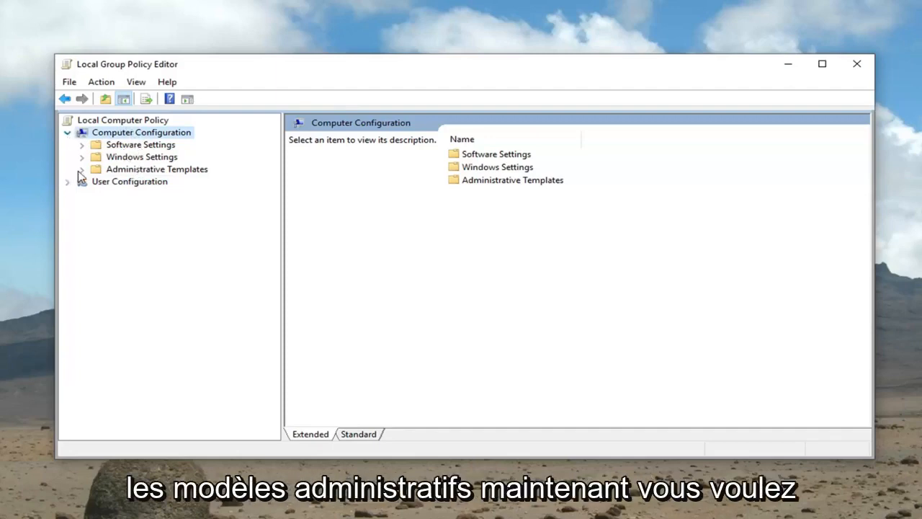
click(81, 169)
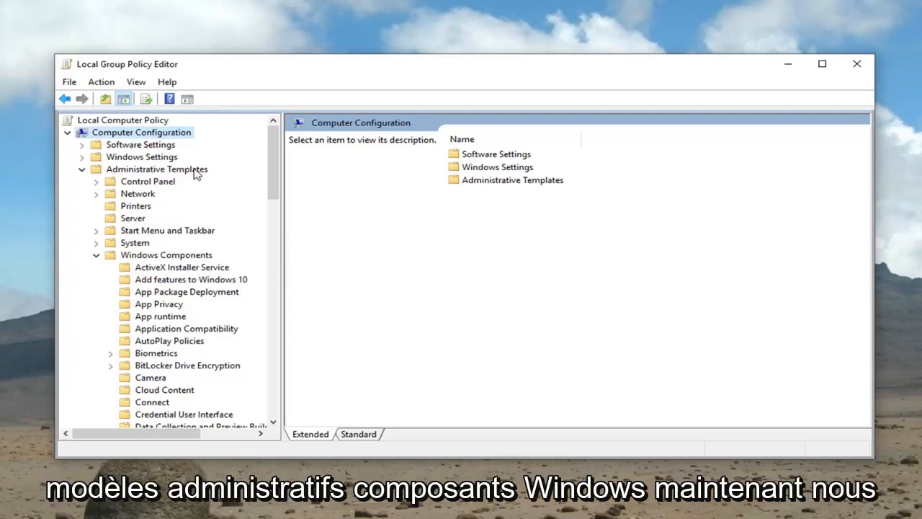
mouse_move(151, 260)
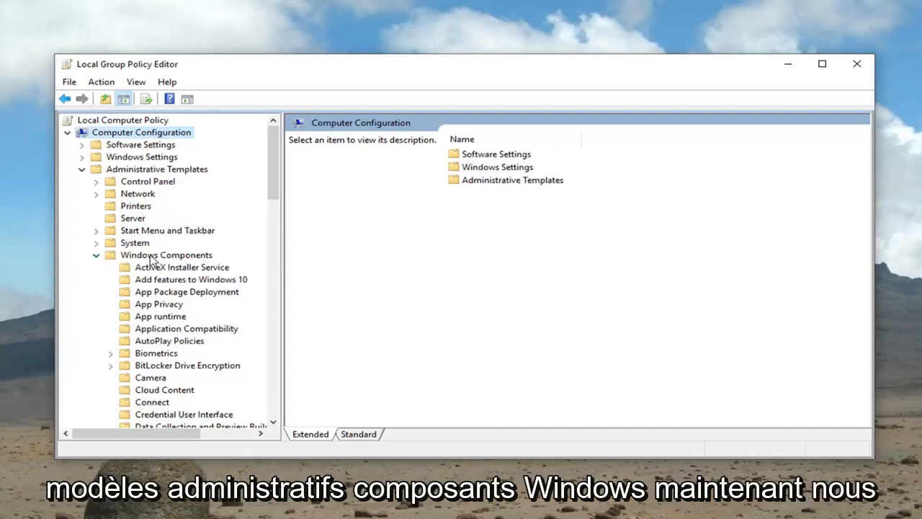
mouse_move(247, 258)
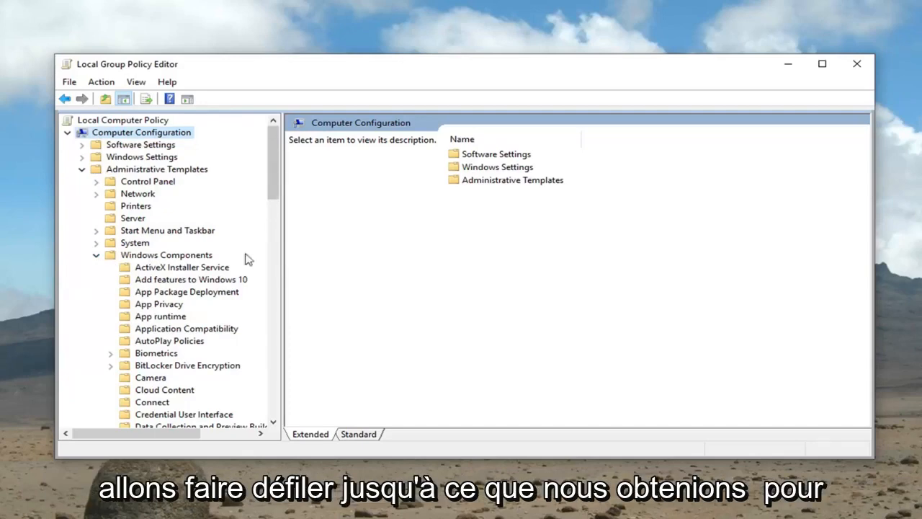
scroll(down, 3)
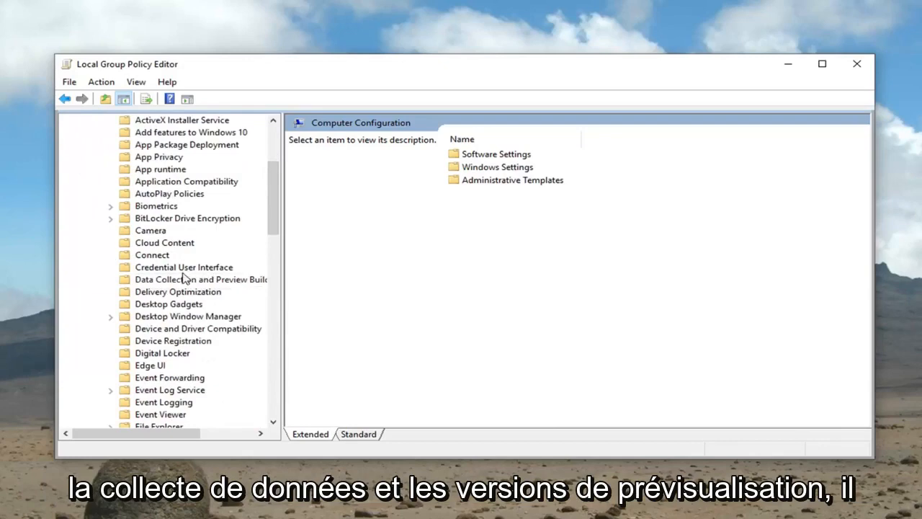
Open the Allow Telemetry policy in Data Collection and Preview Builds for editing.
click(200, 280)
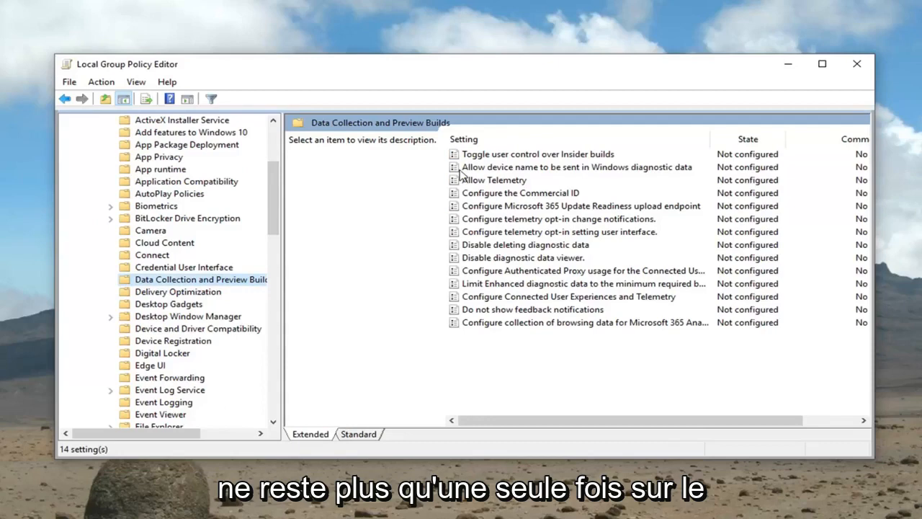
mouse_move(495, 189)
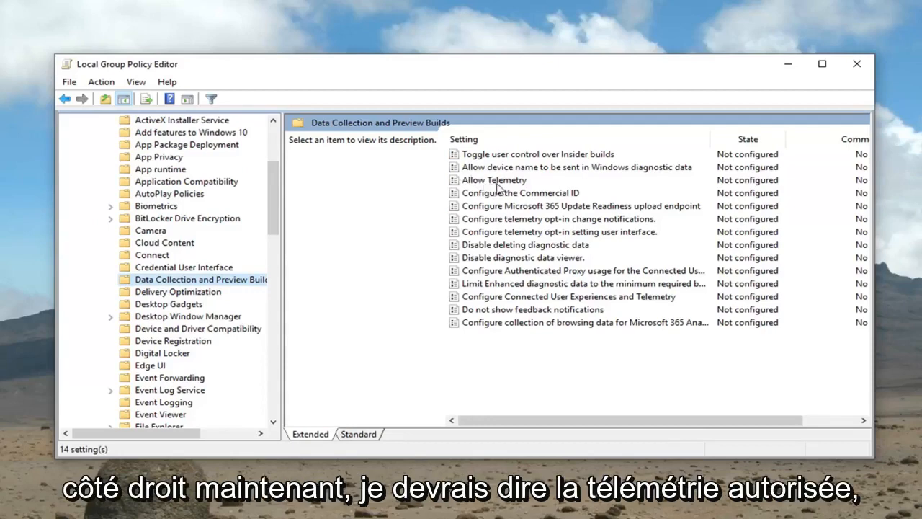
click(494, 180)
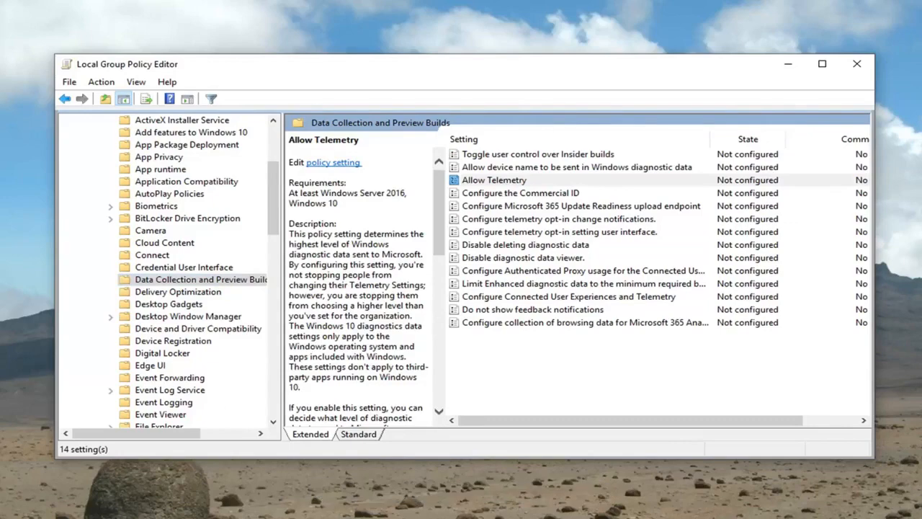
mouse_move(309, 166)
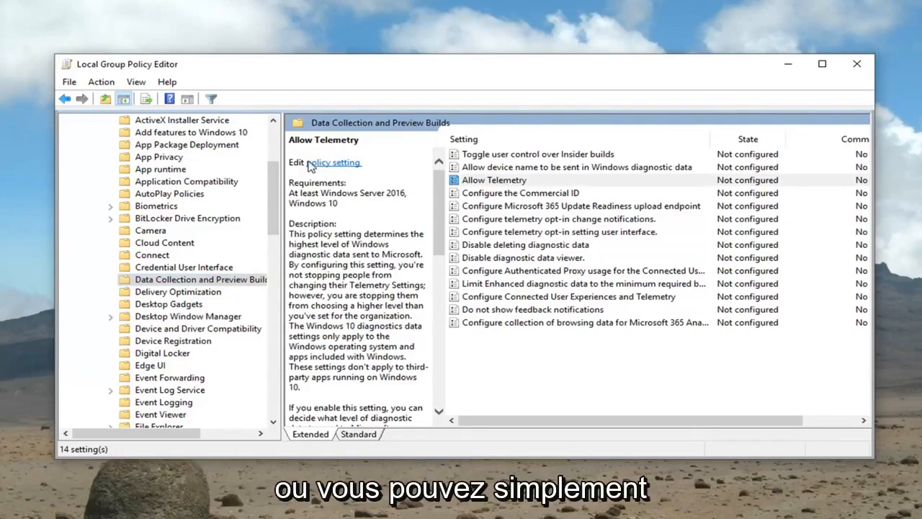
click(326, 162)
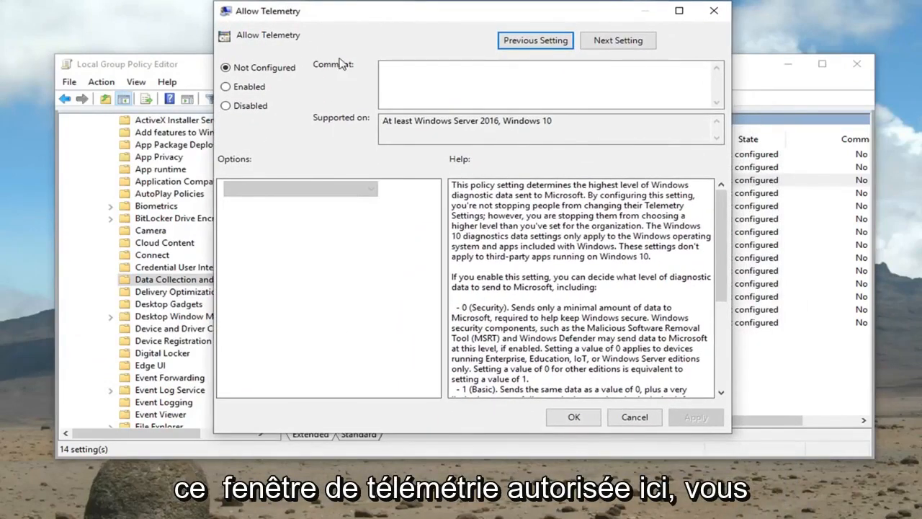
mouse_move(220, 158)
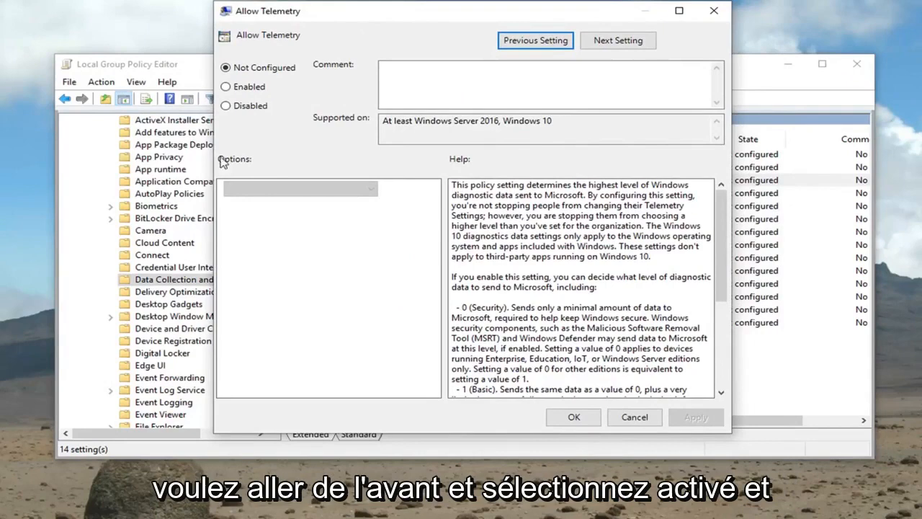
Enable Allow Telemetry with diagnostic level 2 - Enhanced.
click(226, 86)
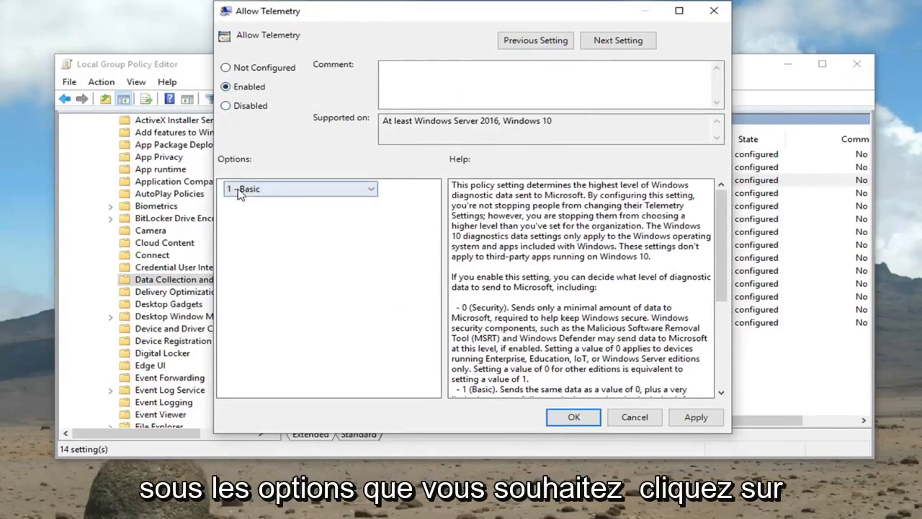
click(371, 189)
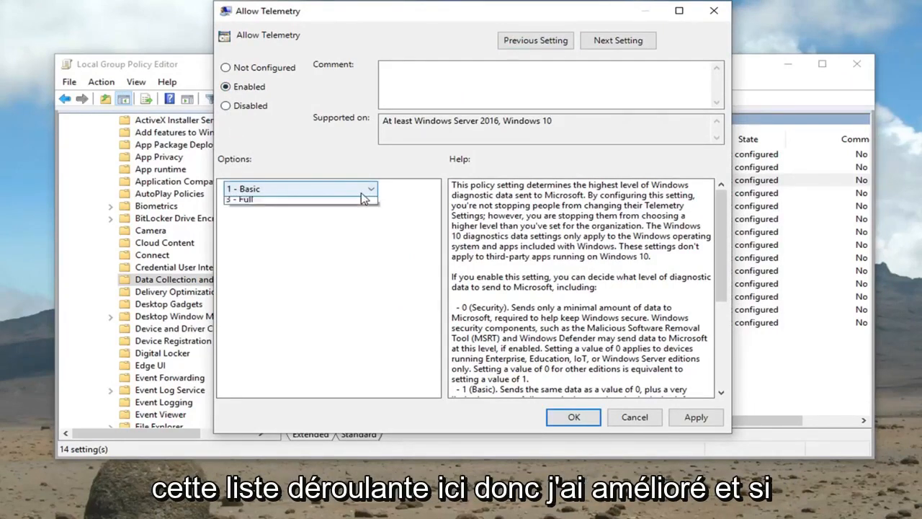
click(299, 189)
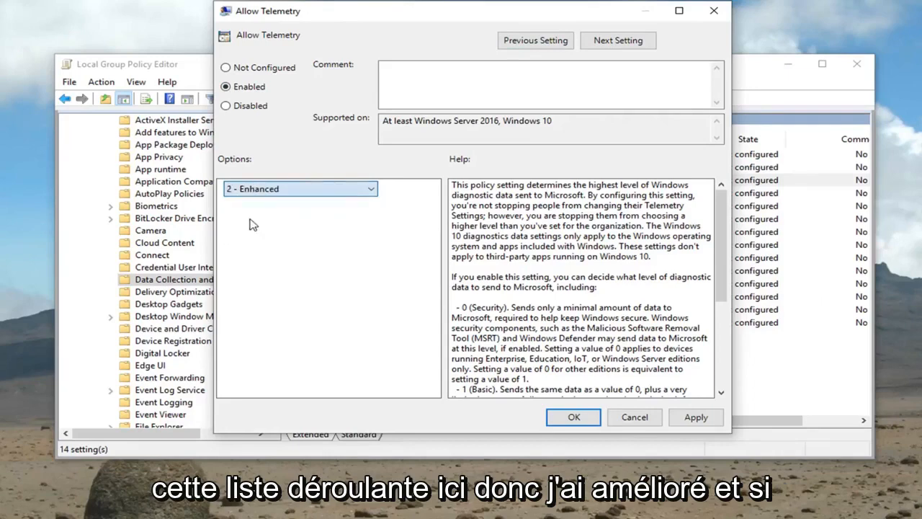
scroll(down, 3)
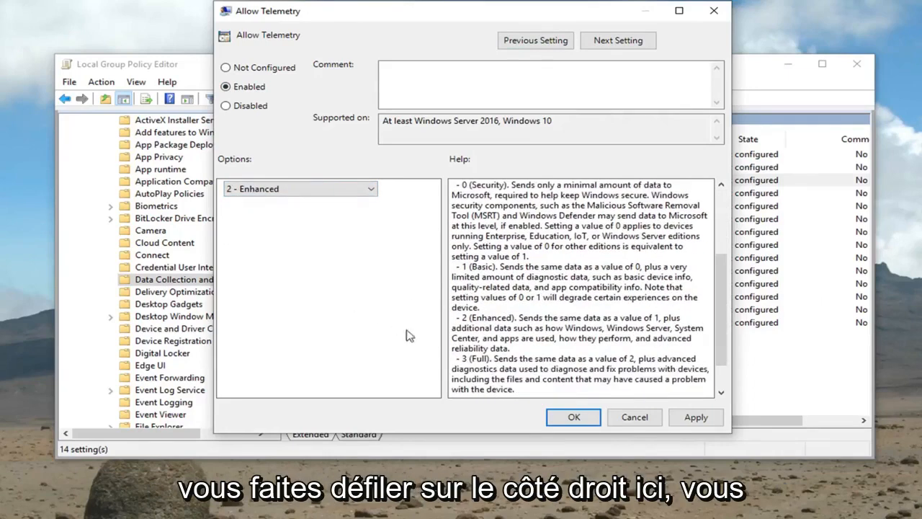
mouse_move(753, 420)
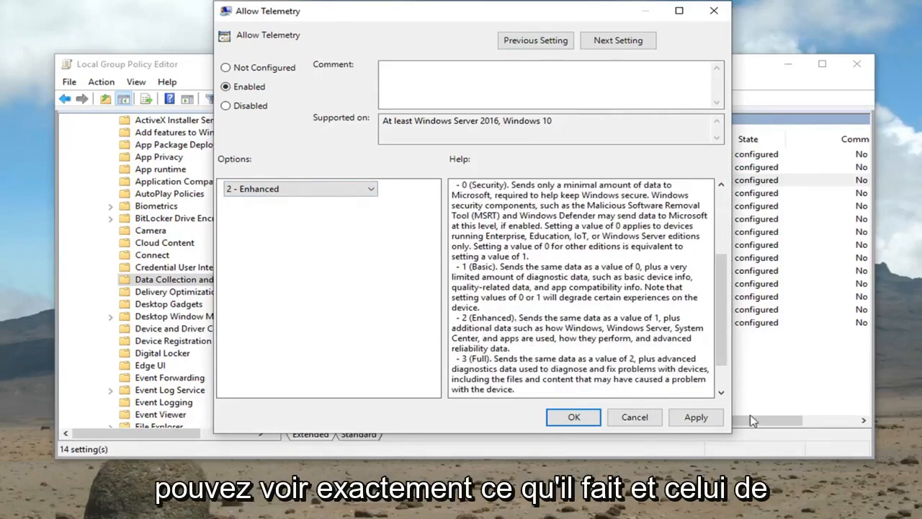